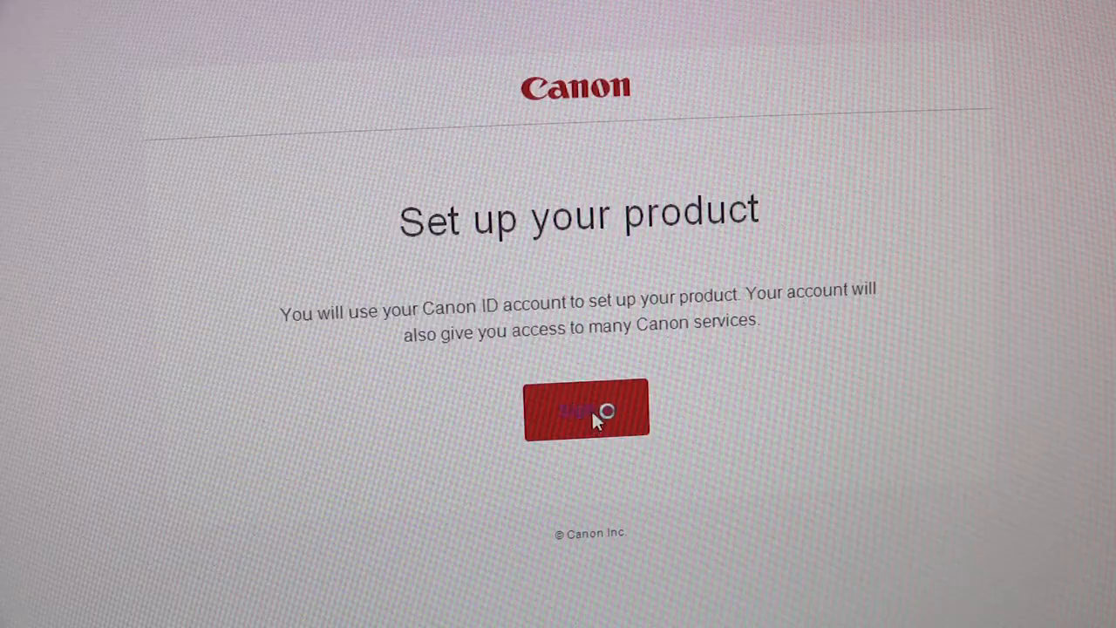
Sign in with the Canon ID to reach the PowerShot G7 X Mark III's Web Service Settings page
left_click(586, 410)
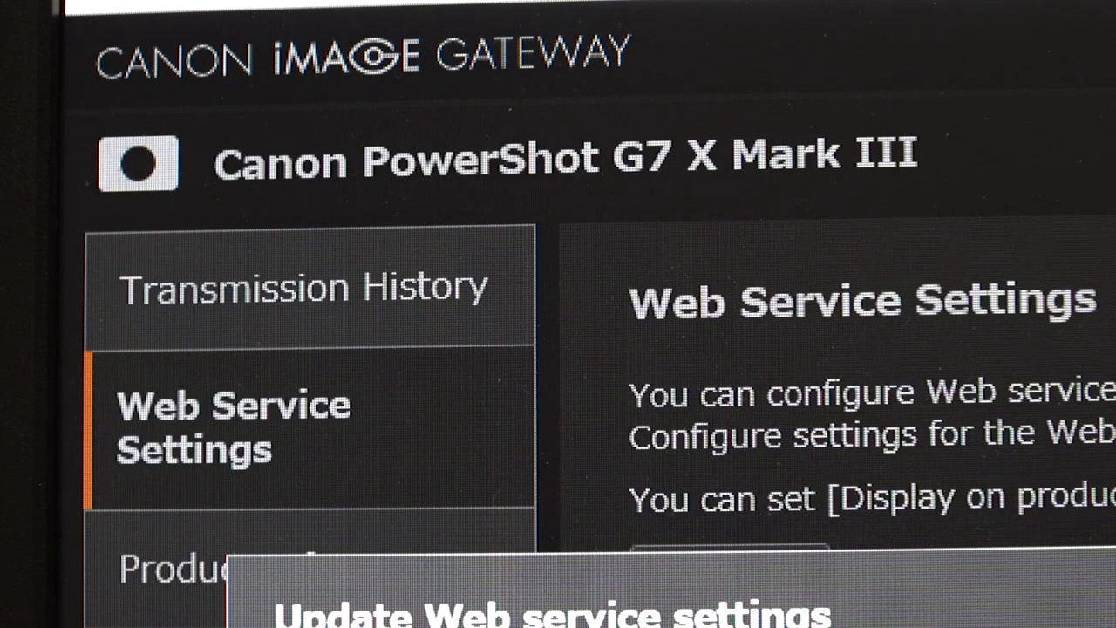